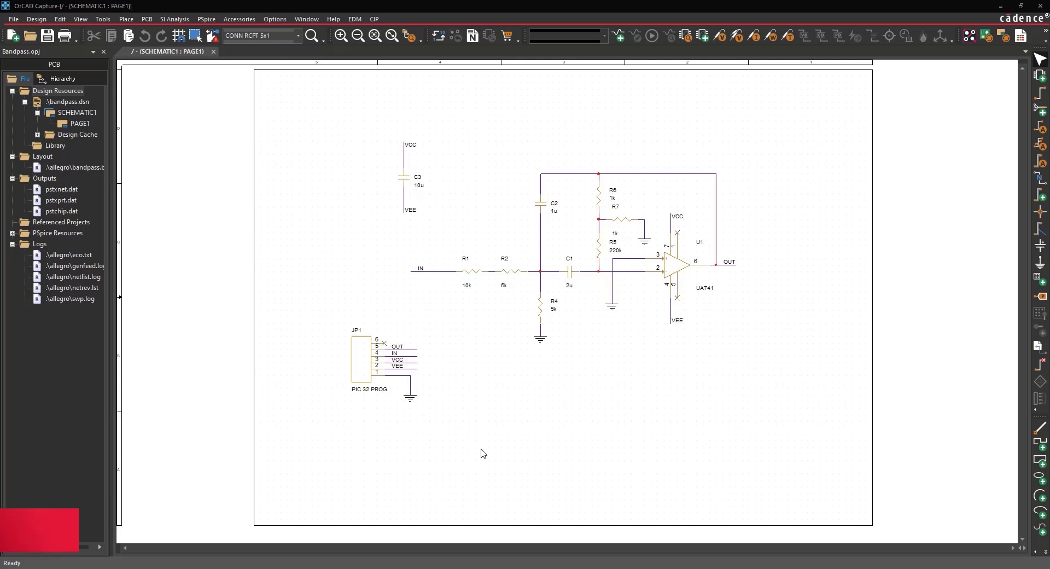
Step: Copy R4 as a second 5k resistor R3 wired in series between R4 and ground
left_click(545, 307)
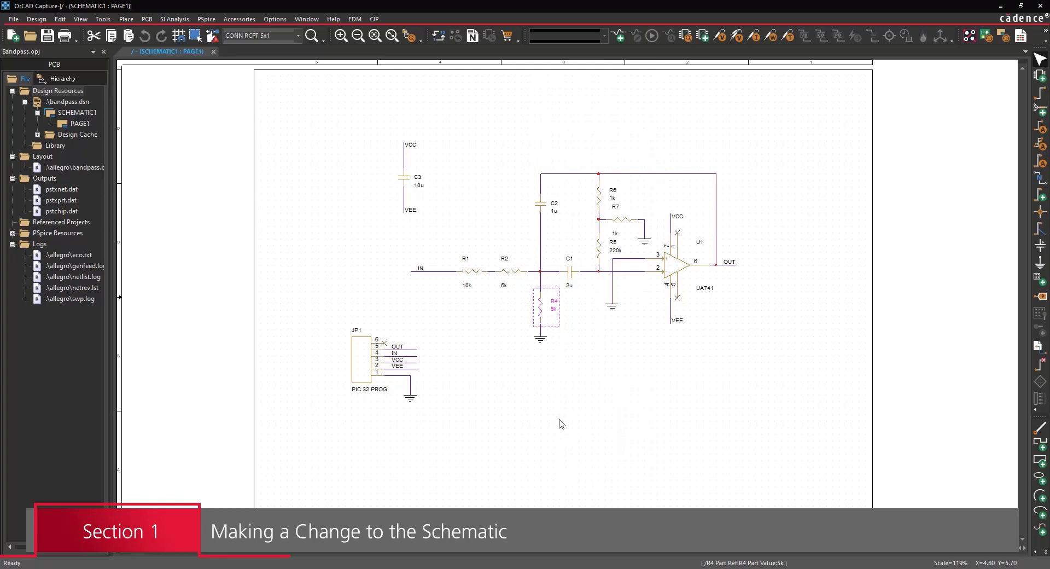
left_click(542, 309)
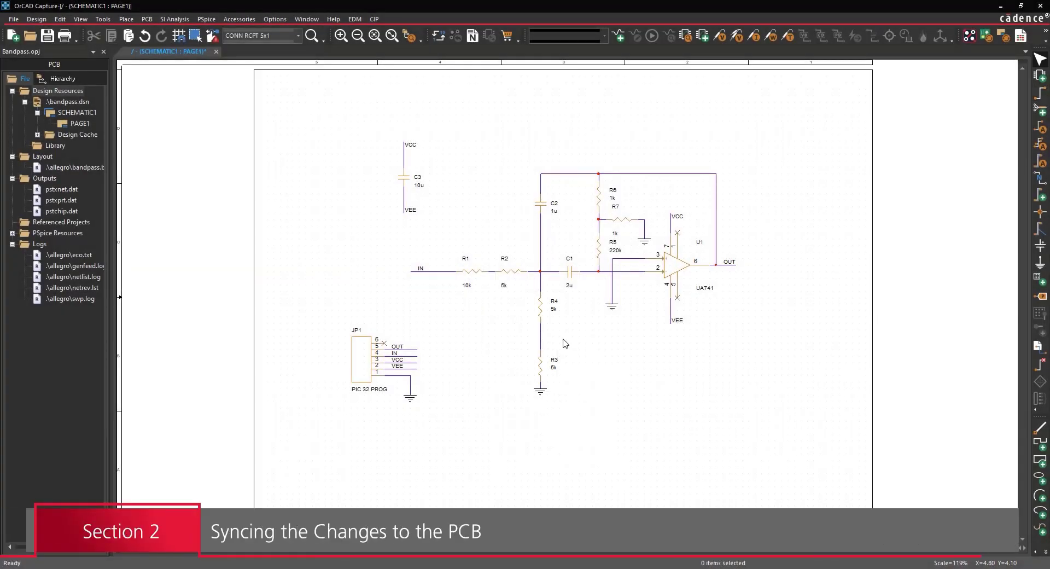
mouse_move(146, 19)
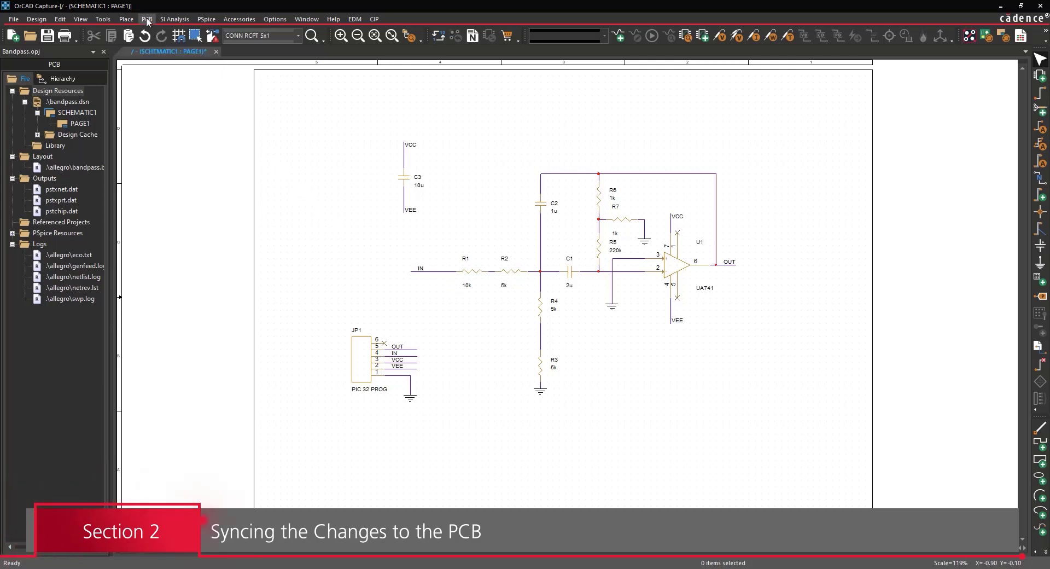
Step: Update Layout to OrCAD PCB Designer Professional w/PSpice so R3 arrives as an unplaced component
left_click(146, 35)
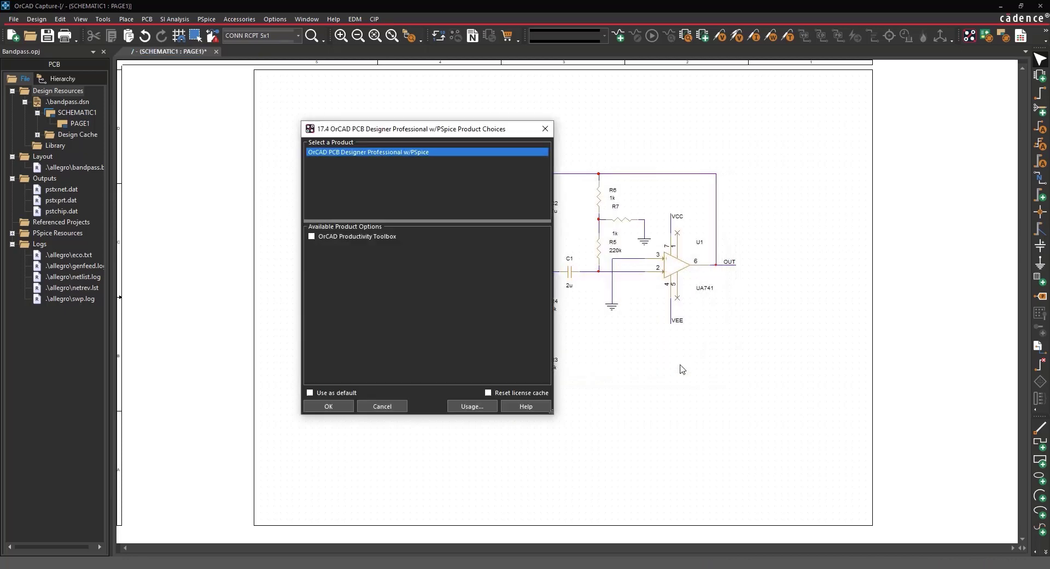
left_click(329, 406)
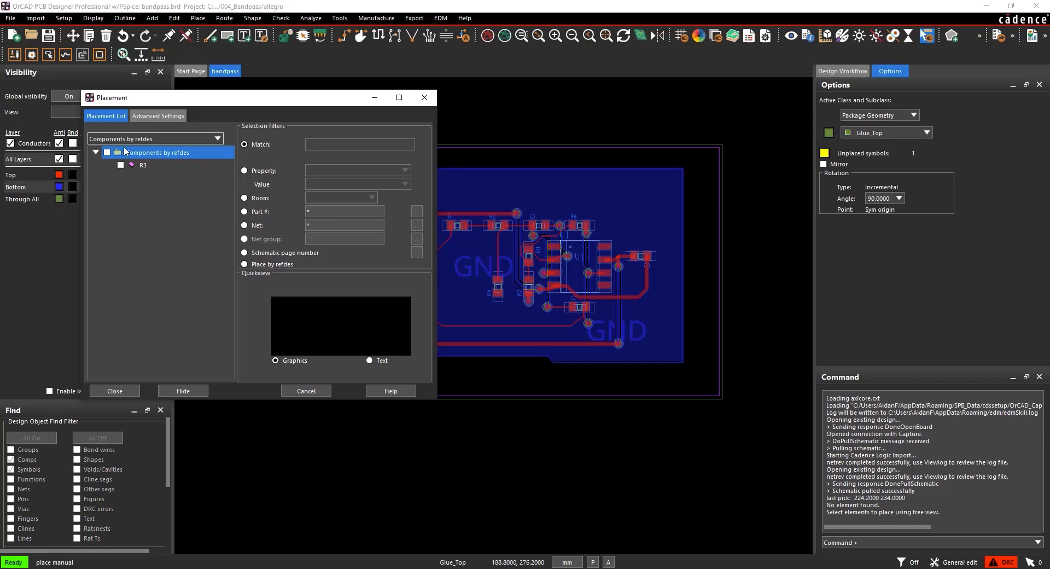
Step: Pick R3 from Components by refdes and place it on the board beside R4
left_click(120, 166)
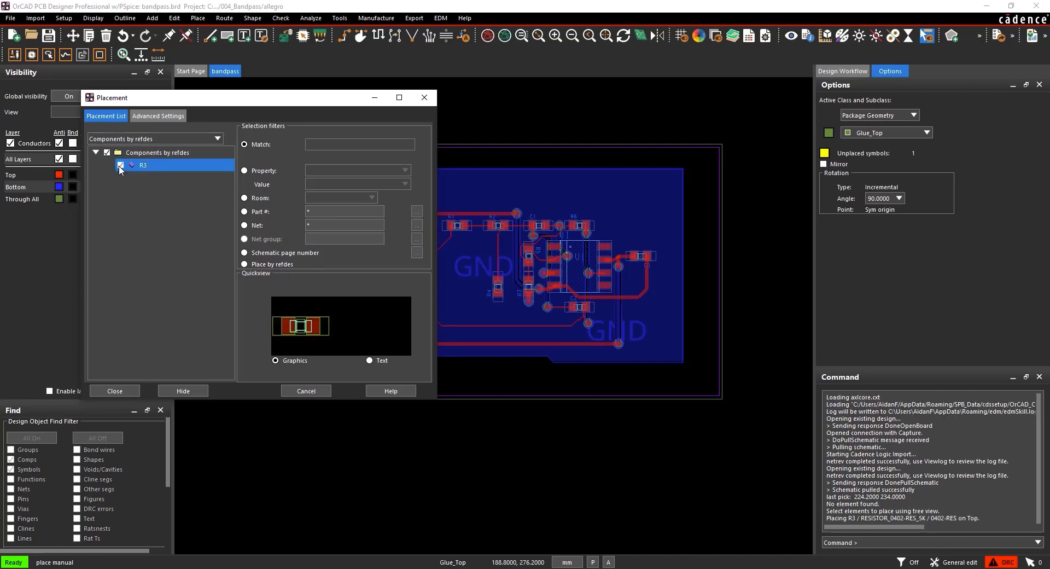
left_click(114, 391)
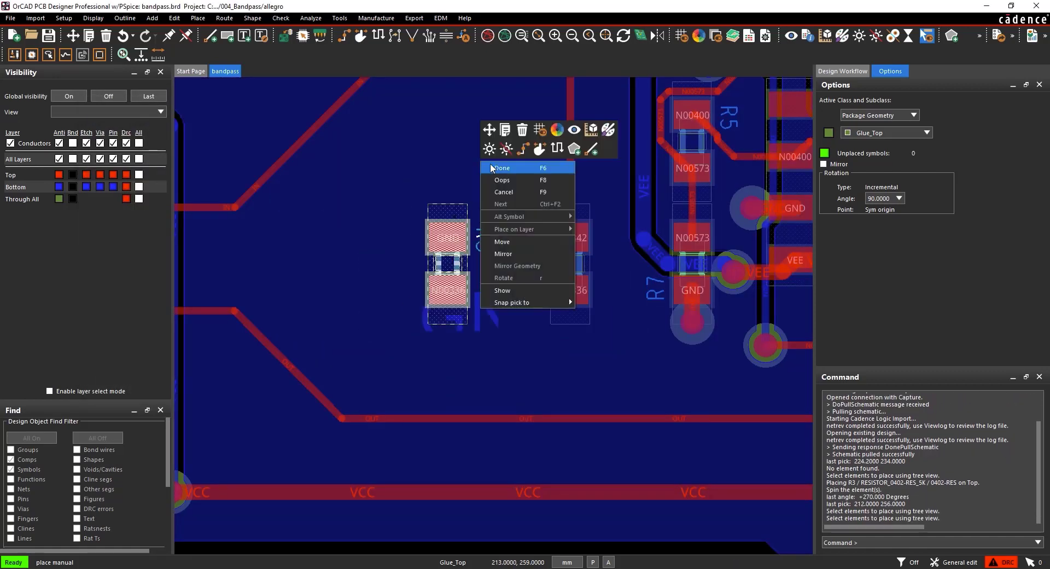
left_click(503, 168)
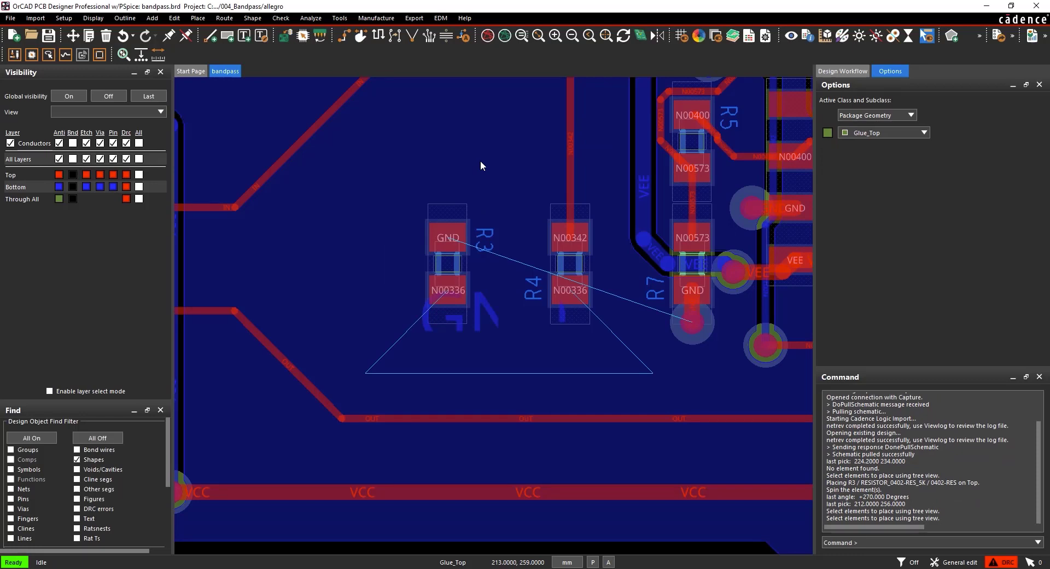
Step: Create a fanout on R3 with only Pins enabled in the Find filter
left_click(224, 19)
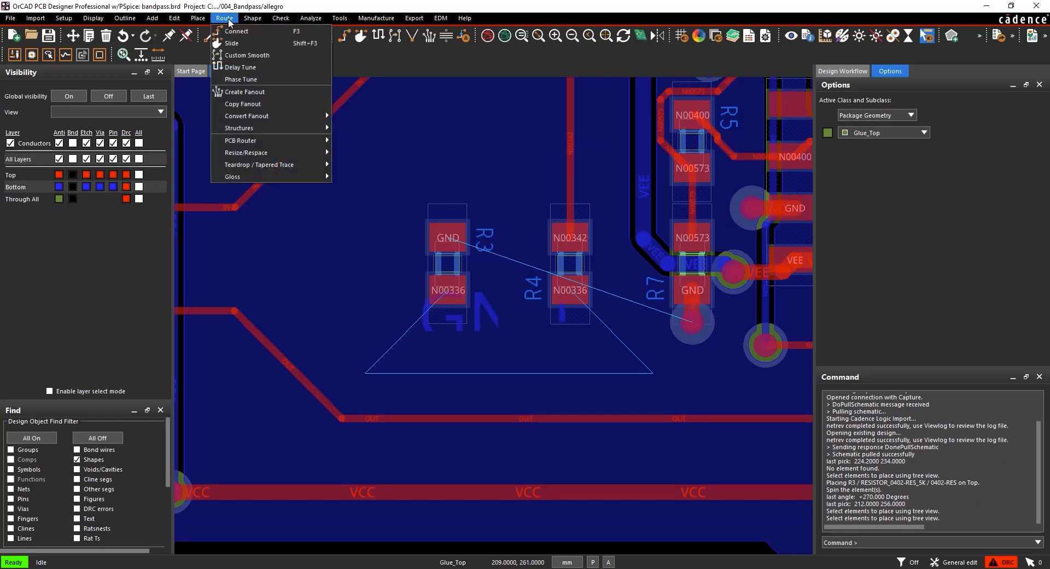
left_click(246, 92)
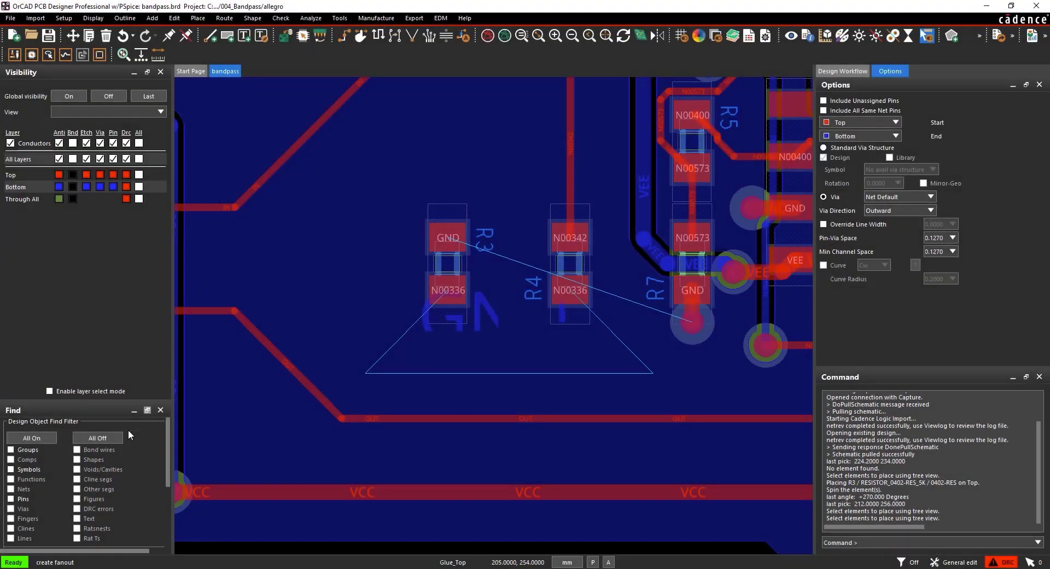
left_click(12, 499)
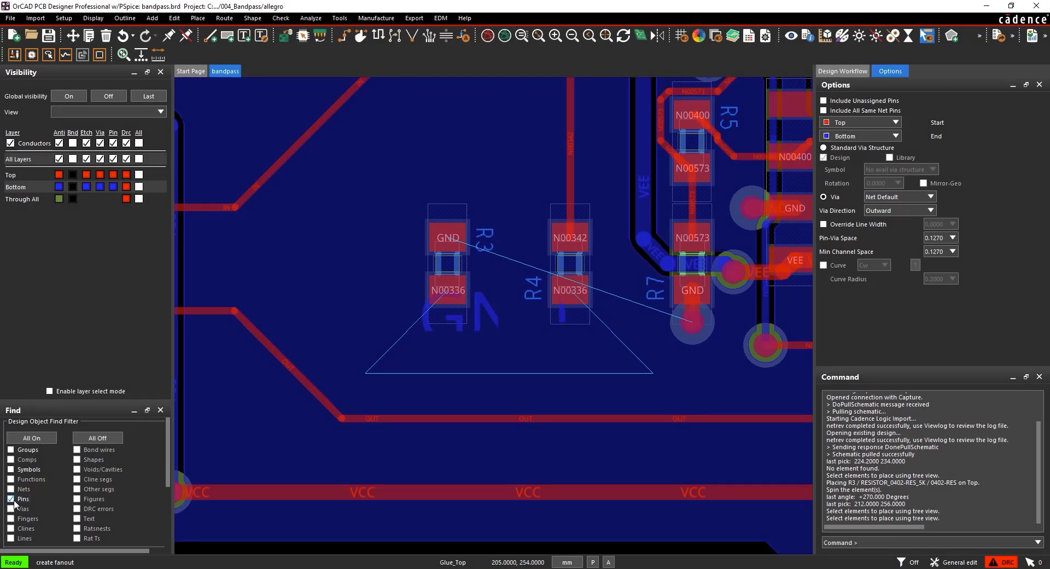
left_click(11, 498)
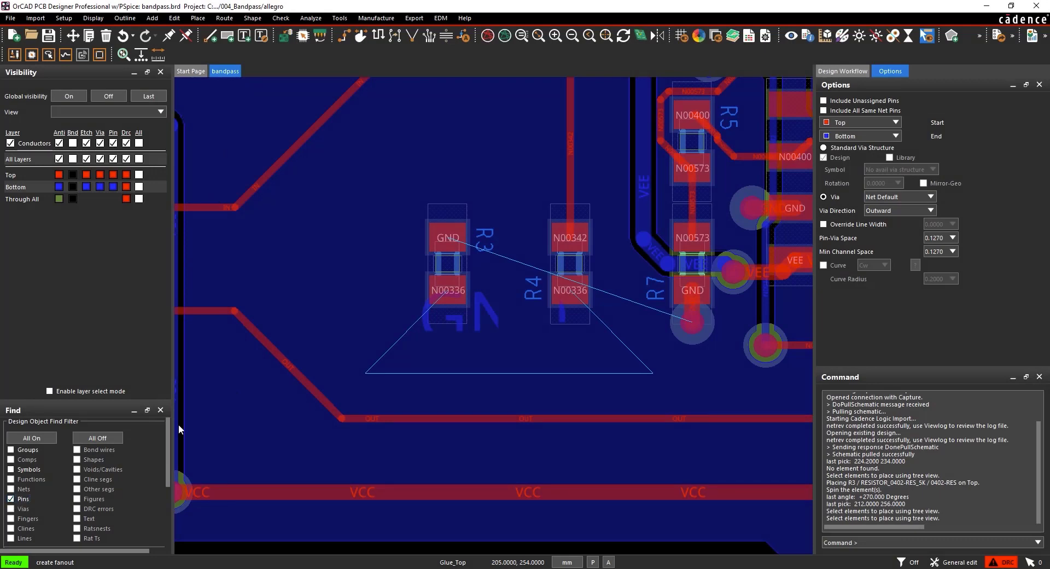
right_click(448, 248)
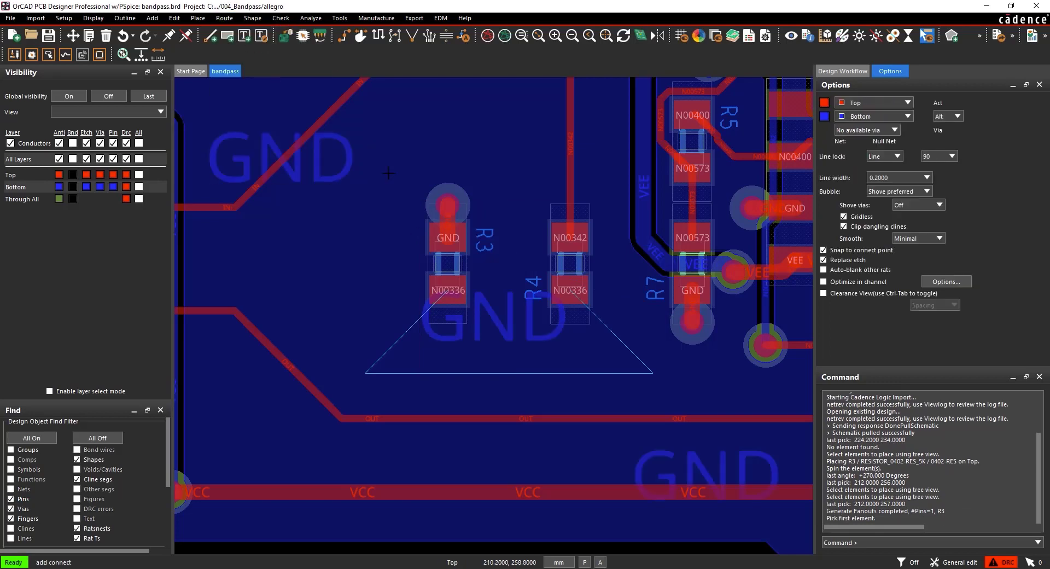
Step: Route the trace from R3's unconnected pad so the log reports no DRC errors
left_click(556, 287)
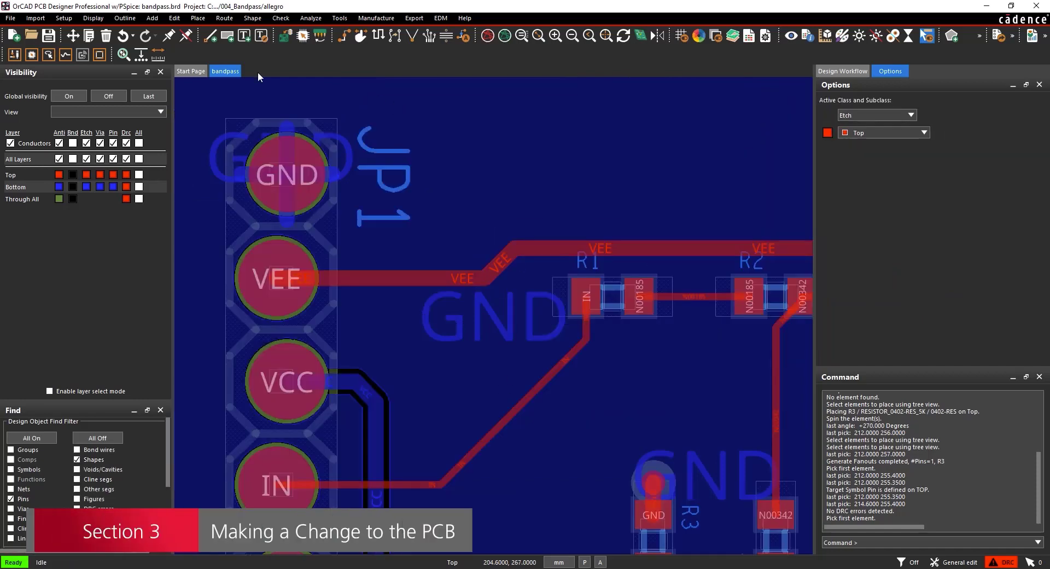
Step: Edit the connector's refdes text on the board from JP1 to J1
left_click(174, 18)
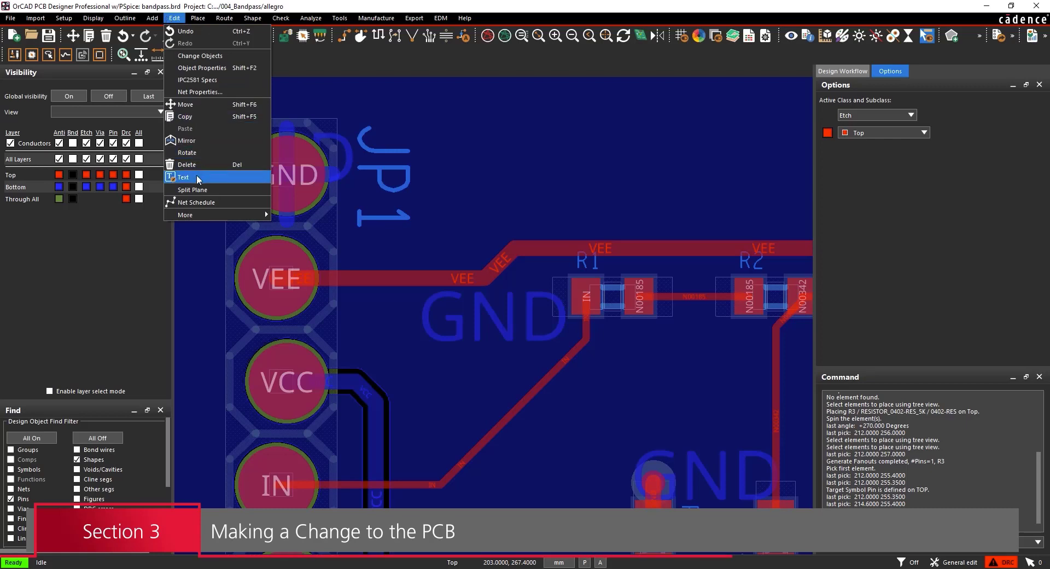
left_click(182, 177)
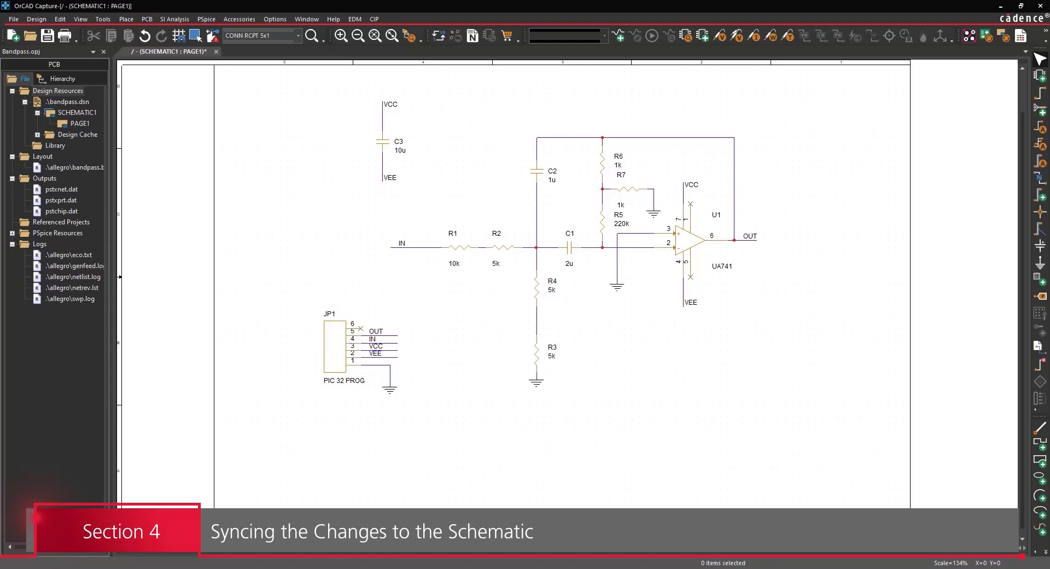
Step: Update Schematic from the board and sync the JP1 to J1 refdes change
left_click(146, 19)
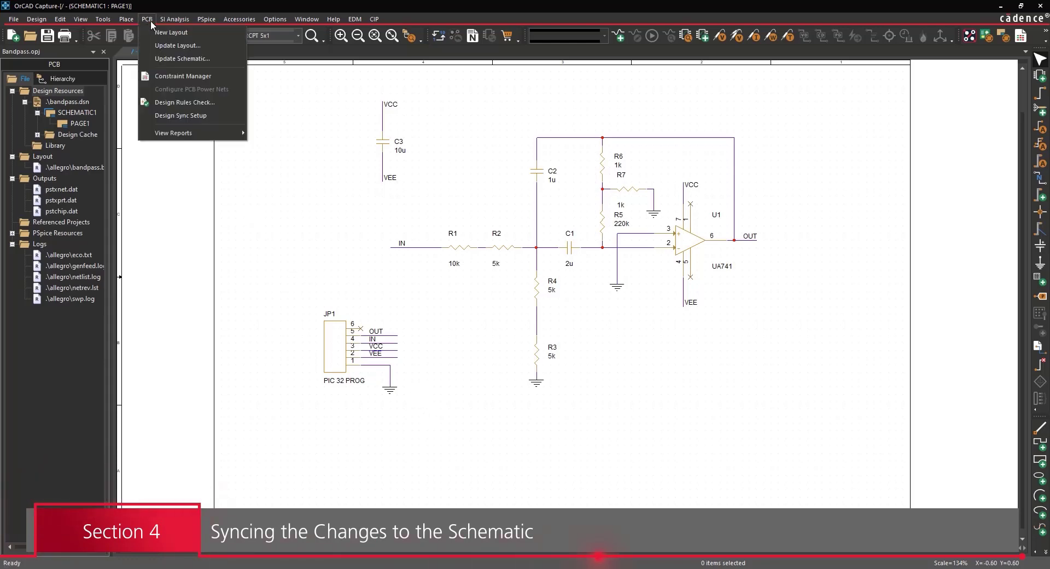
left_click(182, 58)
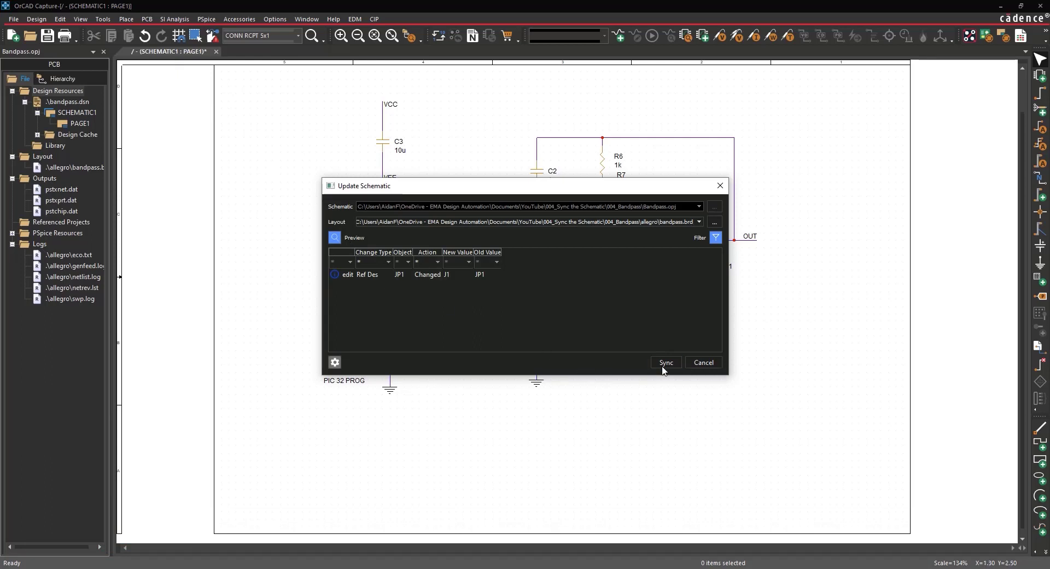
left_click(665, 362)
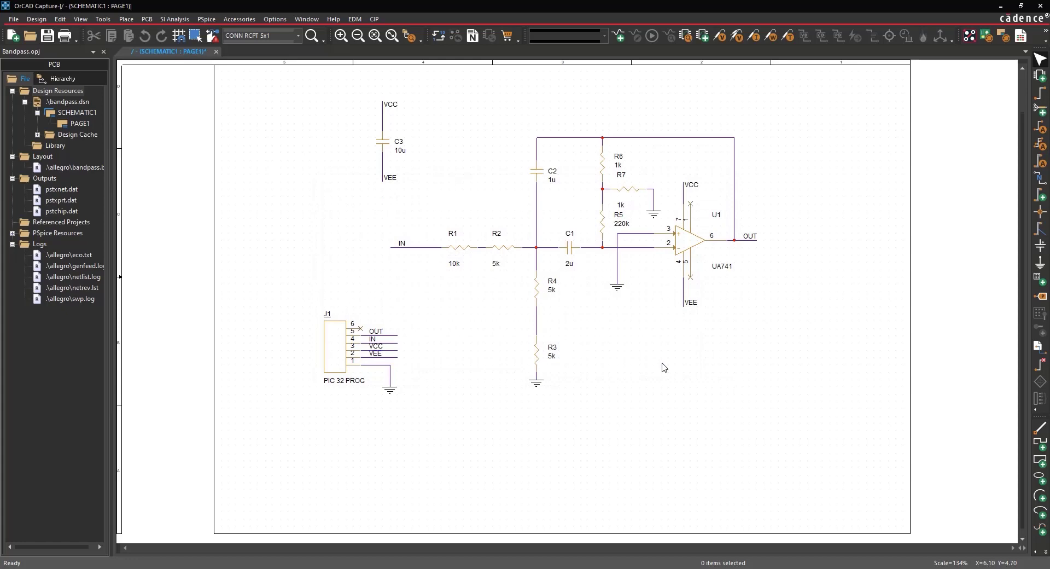